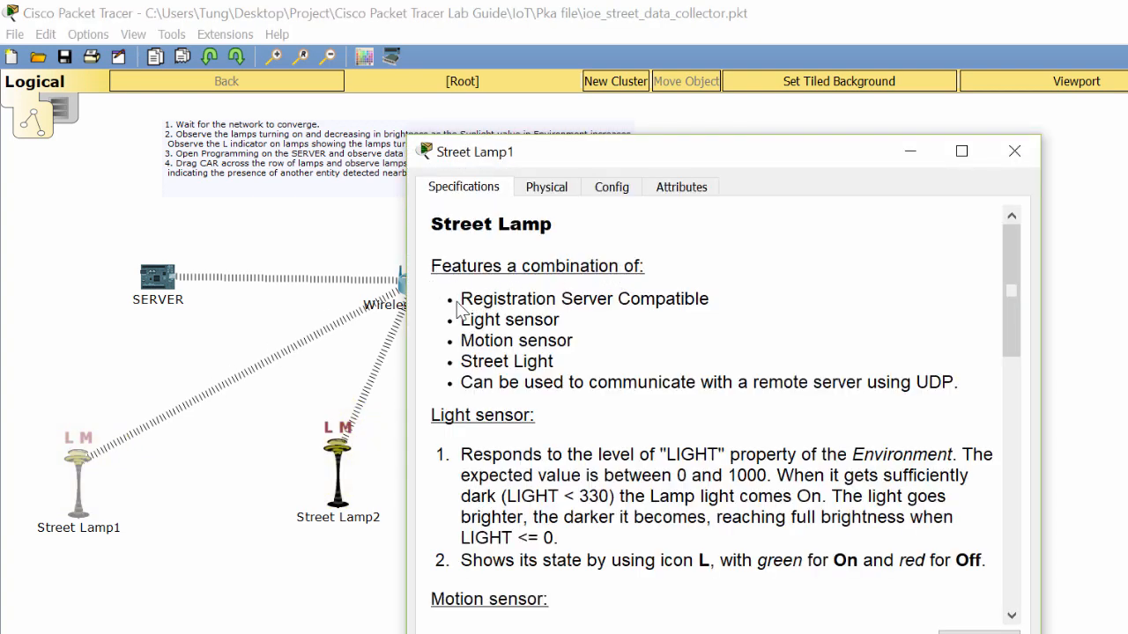
{"action": "mouse_move", "coordinate": [497, 324]}
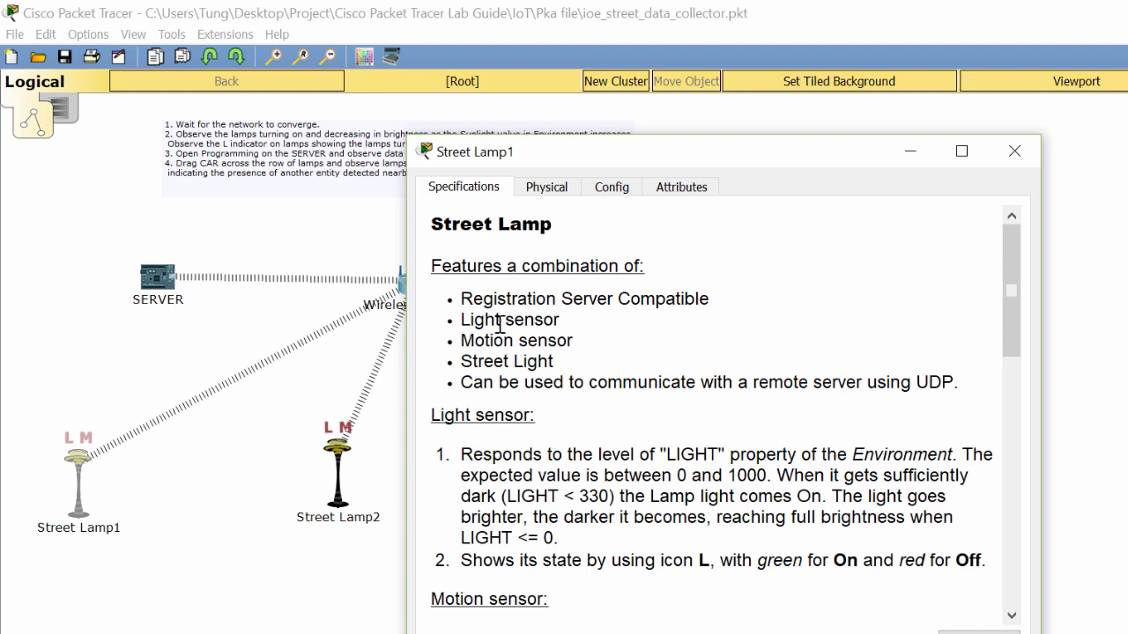
- Review Street Lamp4's Motion sensor feature and its M icon in the motion description
{"action": "double_click", "coordinate": [509, 321]}
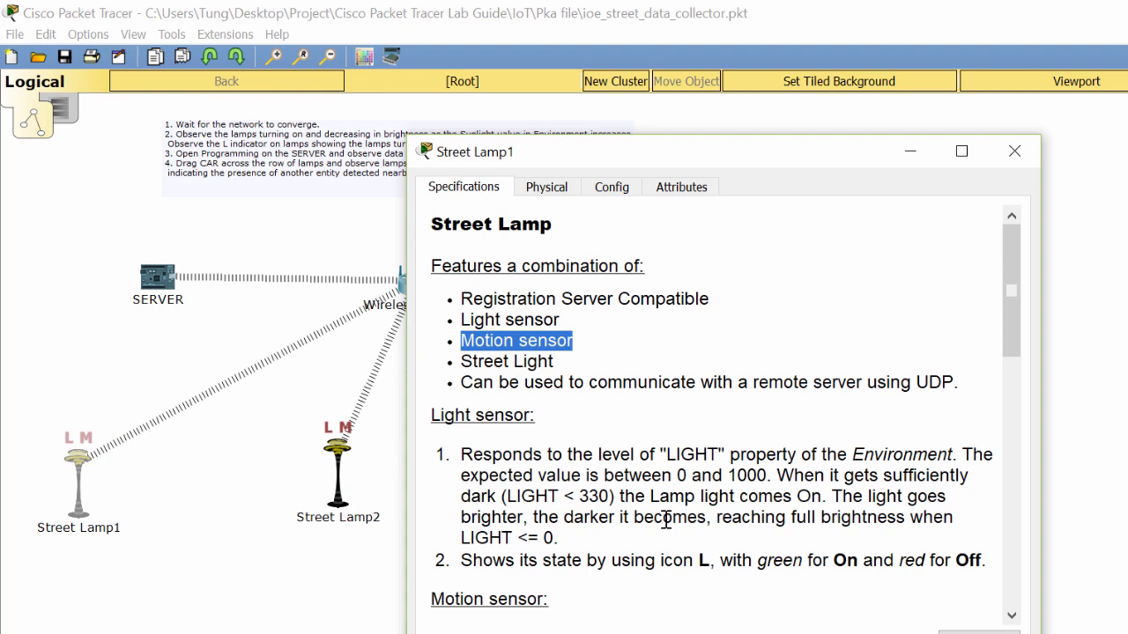
{"action": "mouse_move", "coordinate": [599, 408]}
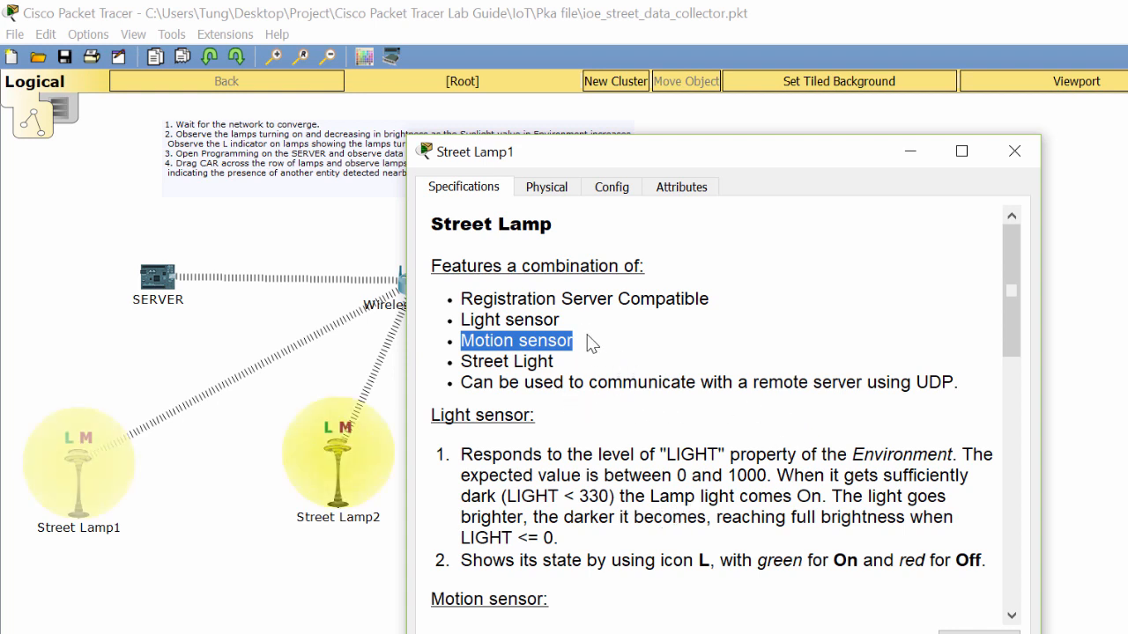
{"action": "scroll", "scroll_direction": "down", "scroll_amount": 3}
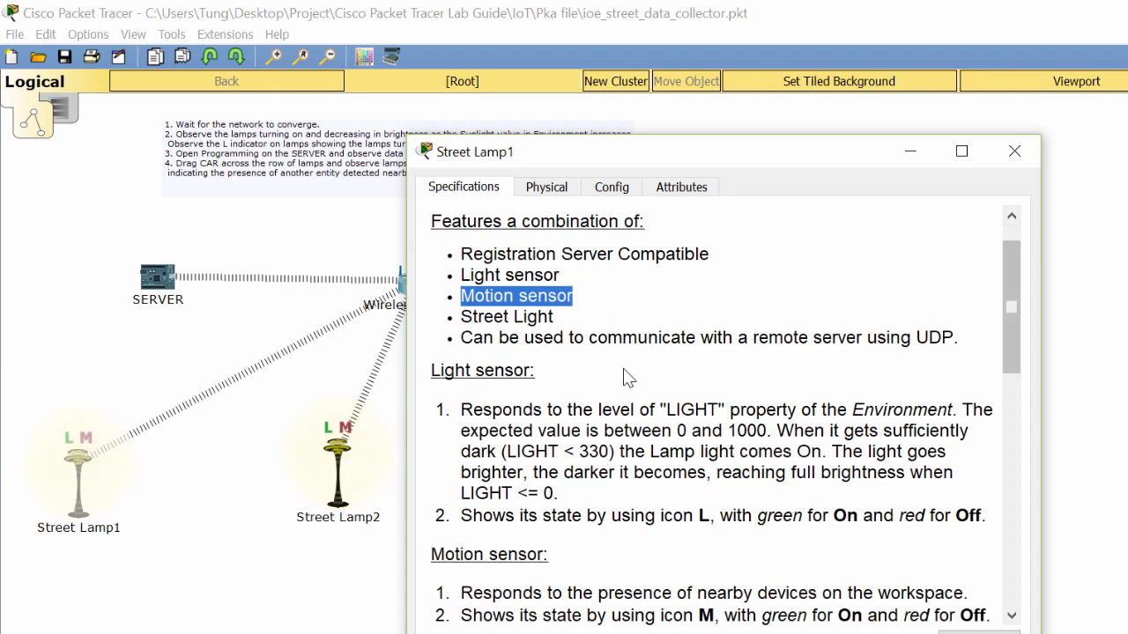
{"action": "scroll", "scroll_direction": "down", "scroll_amount": 3}
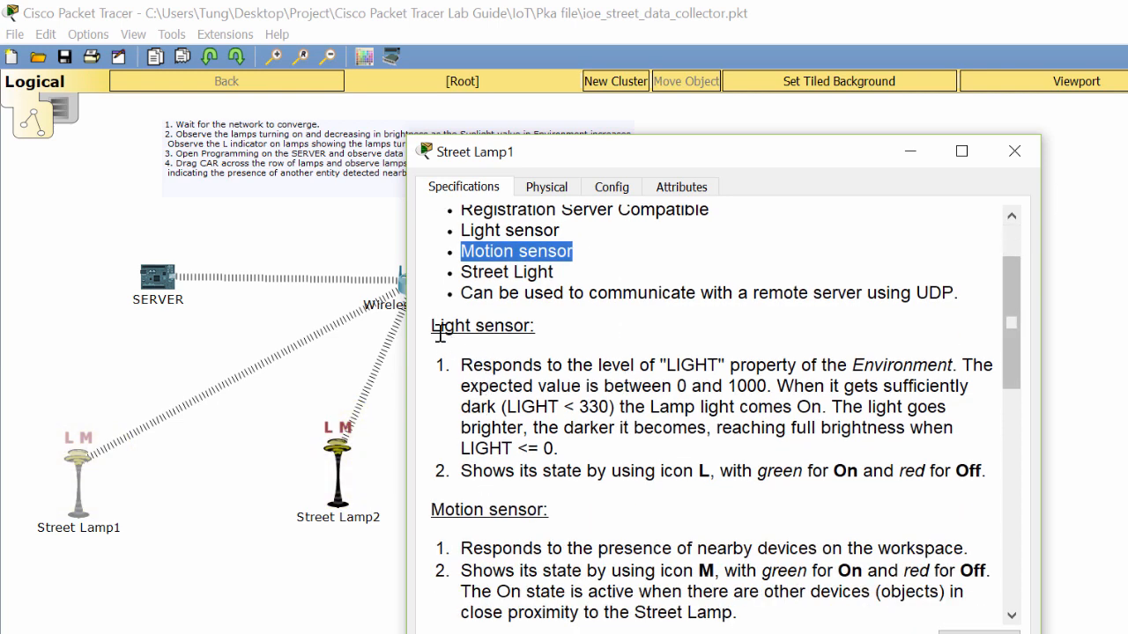
{"action": "mouse_move", "coordinate": [719, 365]}
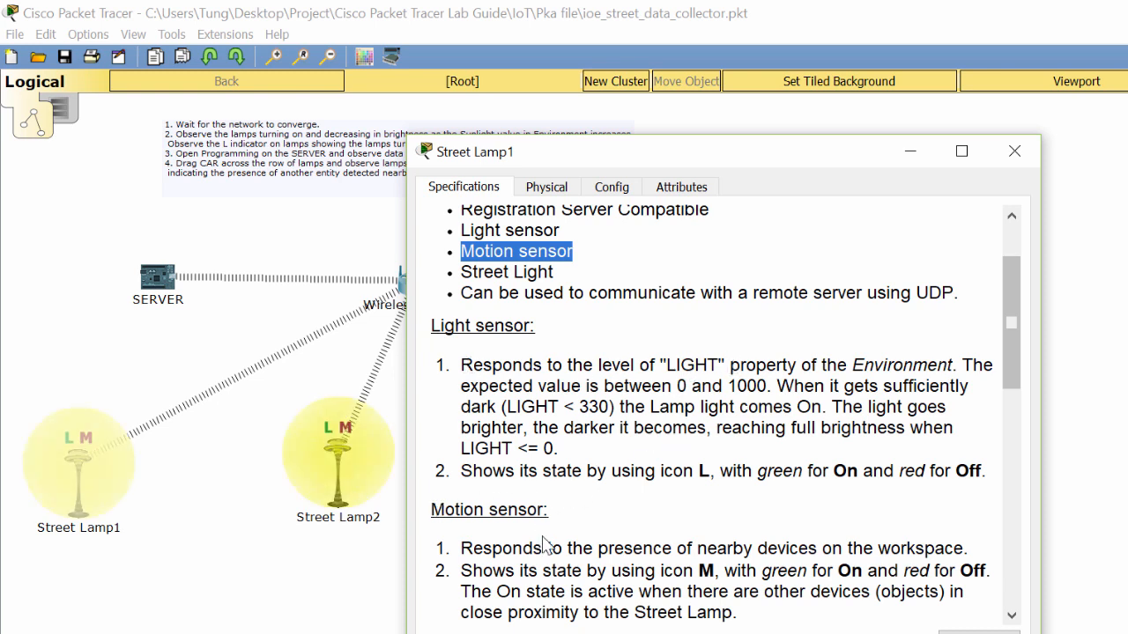
{"action": "scroll", "scroll_direction": "down", "scroll_amount": 3}
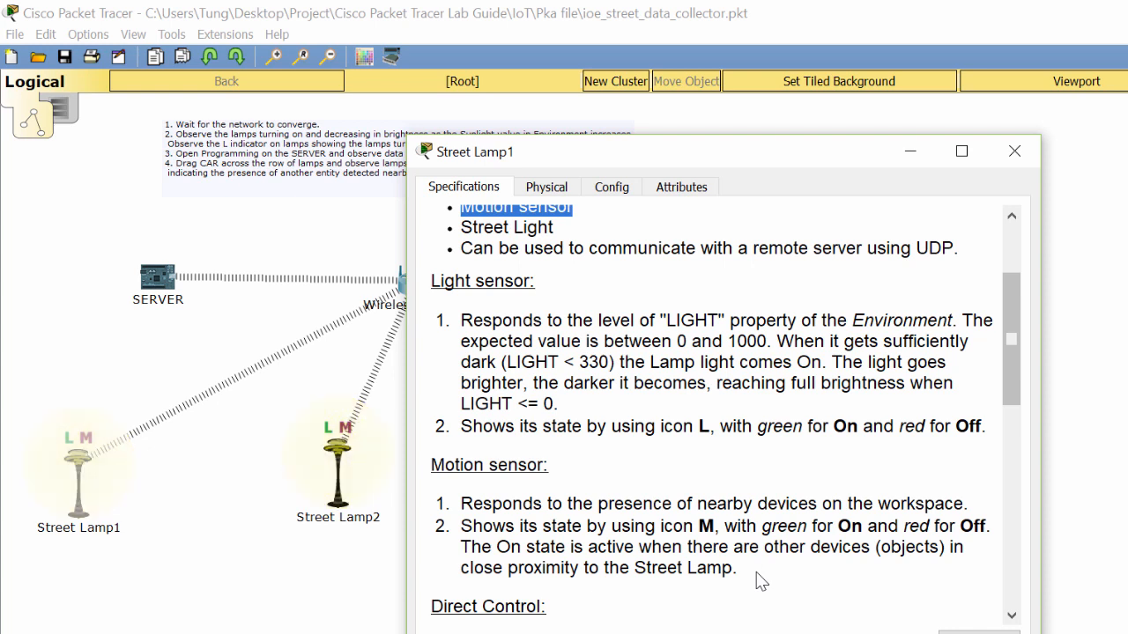
{"action": "mouse_move", "coordinate": [714, 423]}
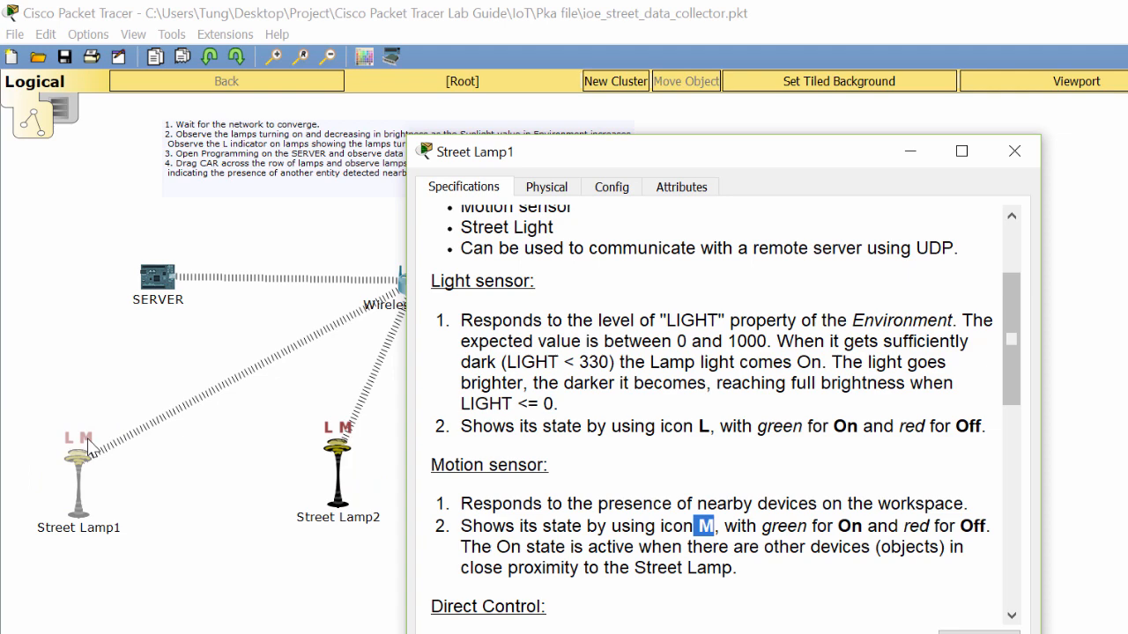
{"action": "left_click", "coordinate": [1015, 151]}
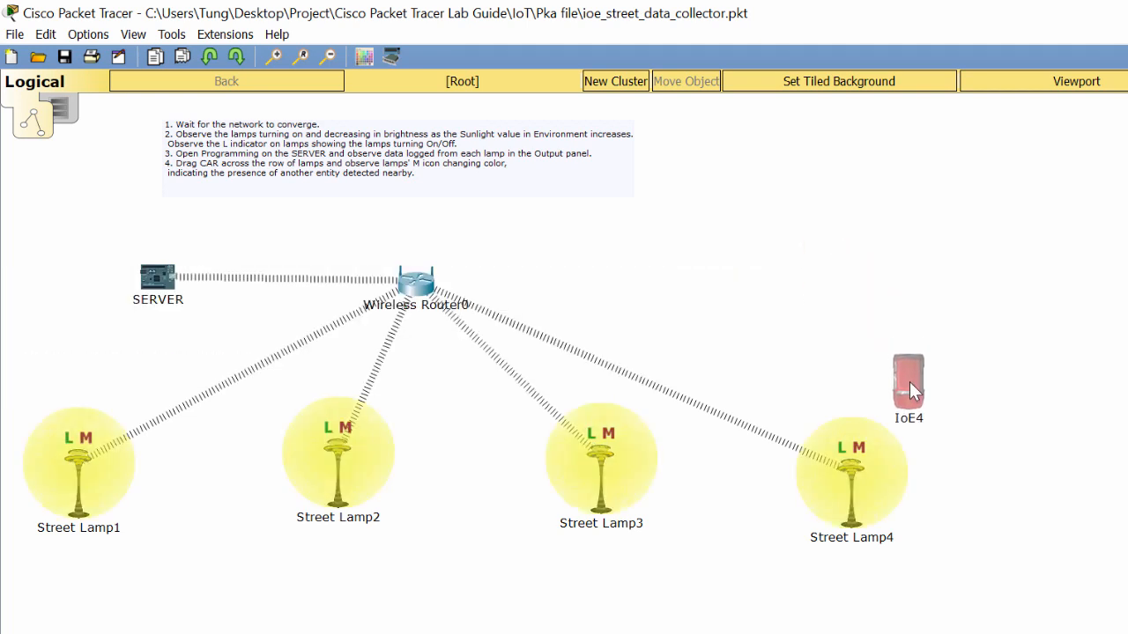
- Drive the IoE4 car from Street Lamp4 past Street Lamp2 to stop beside Street Lamp1
{"action": "left_click_drag", "start_coordinate": [907, 387], "coordinate": [923, 462]}
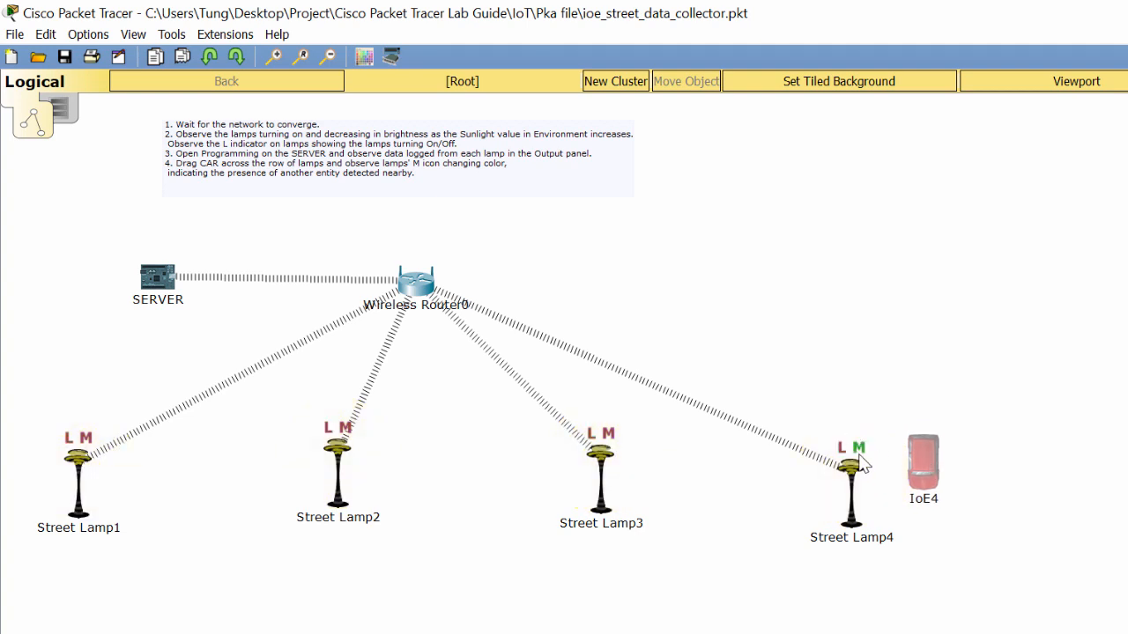
{"action": "mouse_move", "coordinate": [862, 466]}
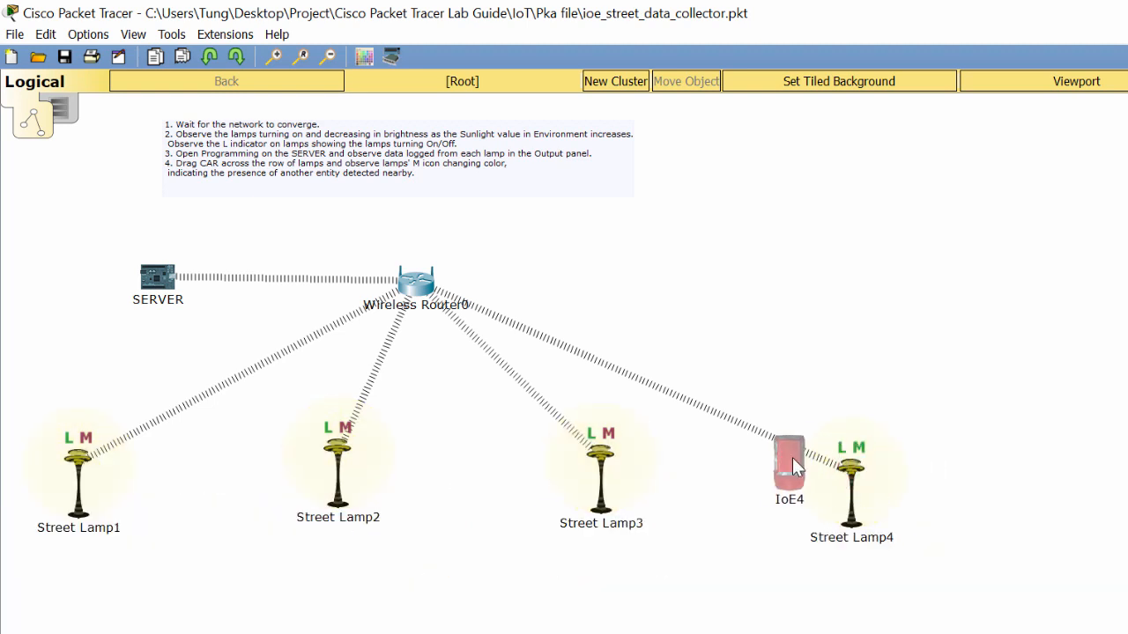
{"action": "left_click_drag", "start_coordinate": [790, 462], "coordinate": [649, 441]}
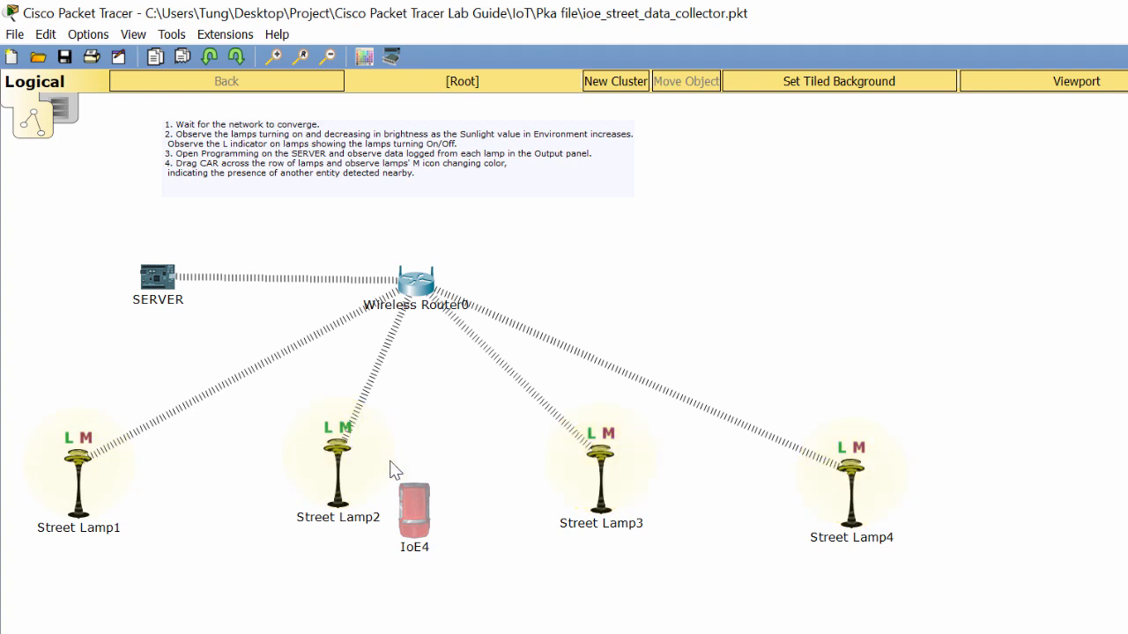
{"action": "left_click_drag", "start_coordinate": [414, 508], "coordinate": [130, 508]}
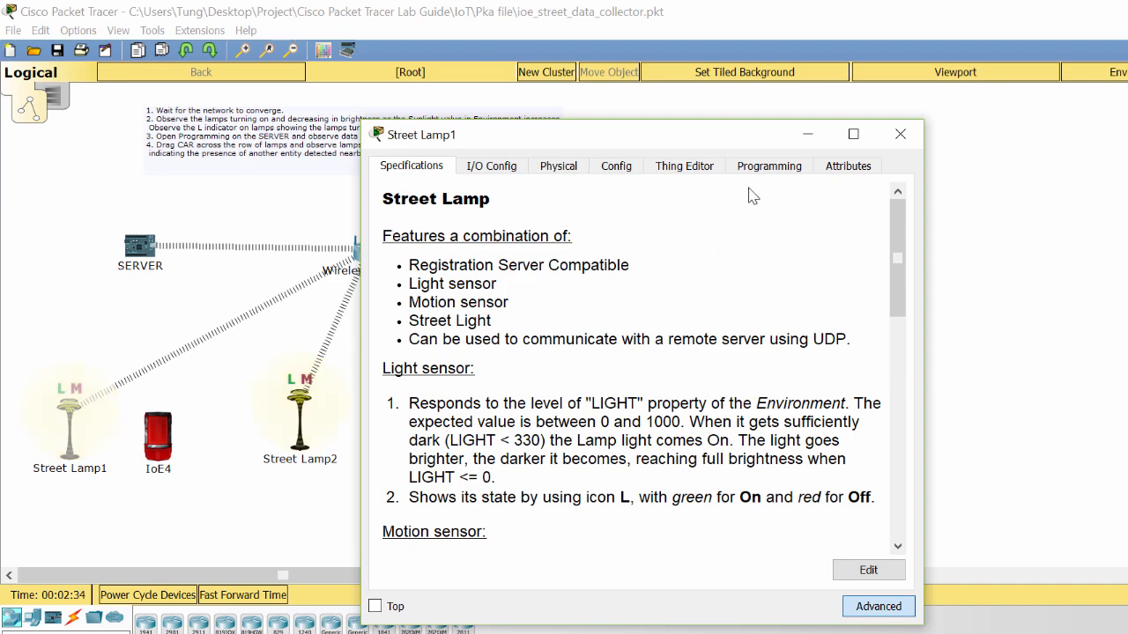
- Show Street Lamp1's main.js full screen and select its setup function with light and motion states
{"action": "left_click", "coordinate": [768, 166]}
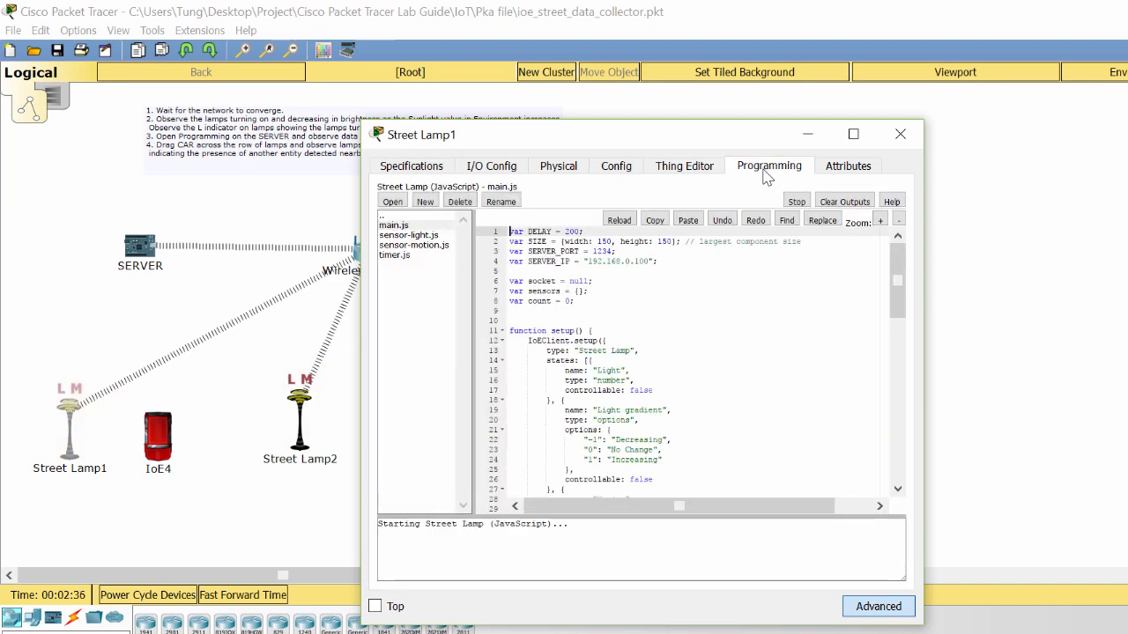
{"action": "mouse_move", "coordinate": [853, 133]}
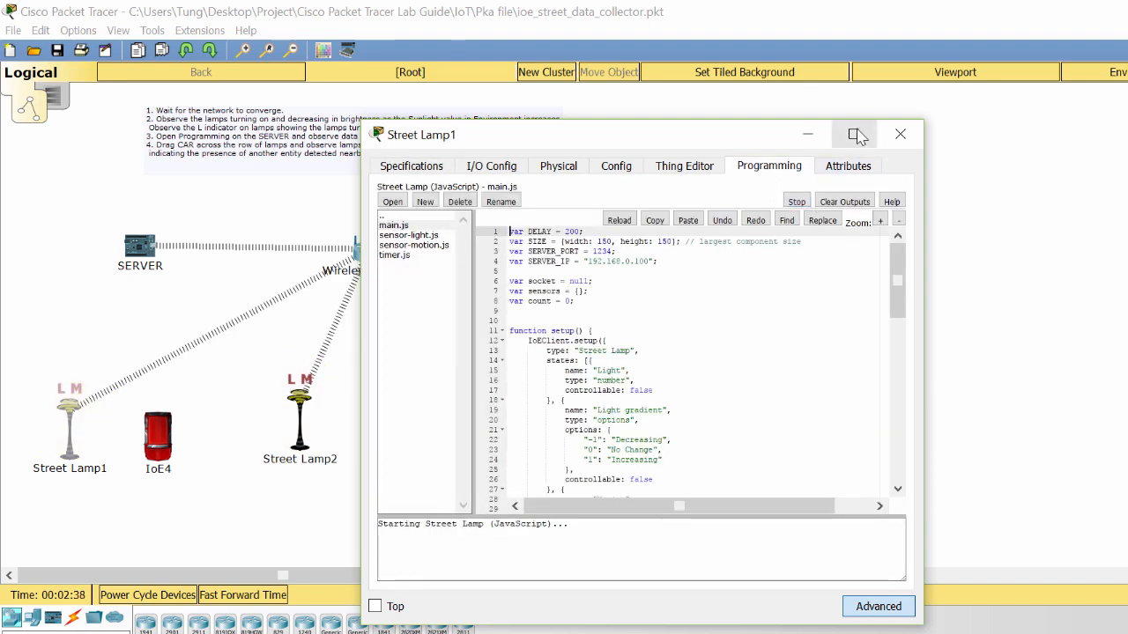
{"action": "left_click", "coordinate": [853, 134]}
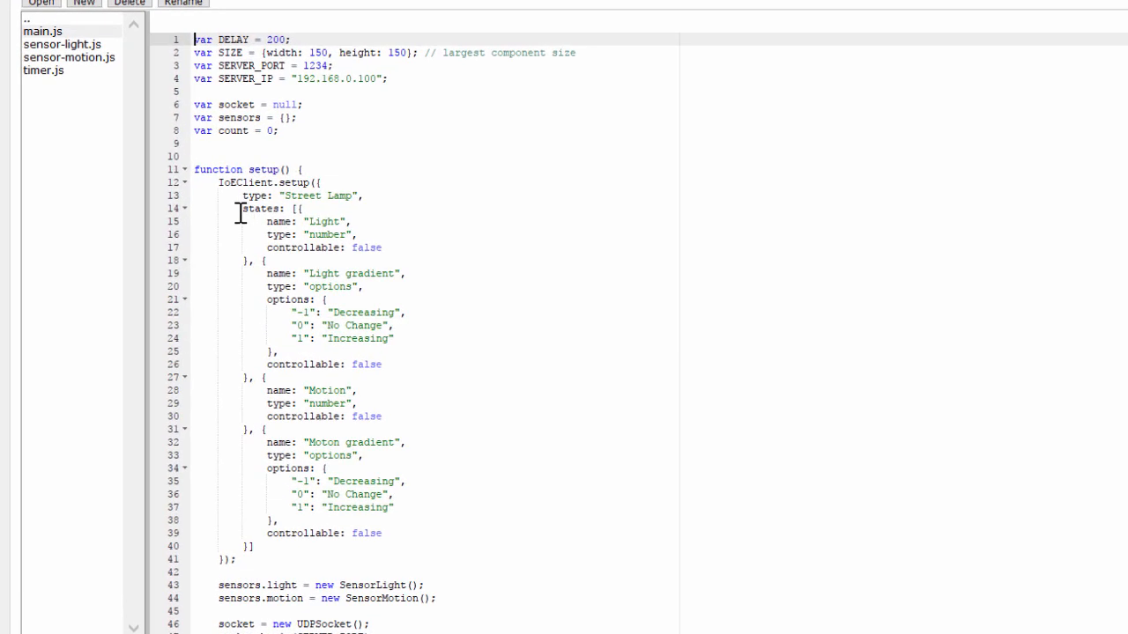
{"action": "double_click", "coordinate": [247, 169]}
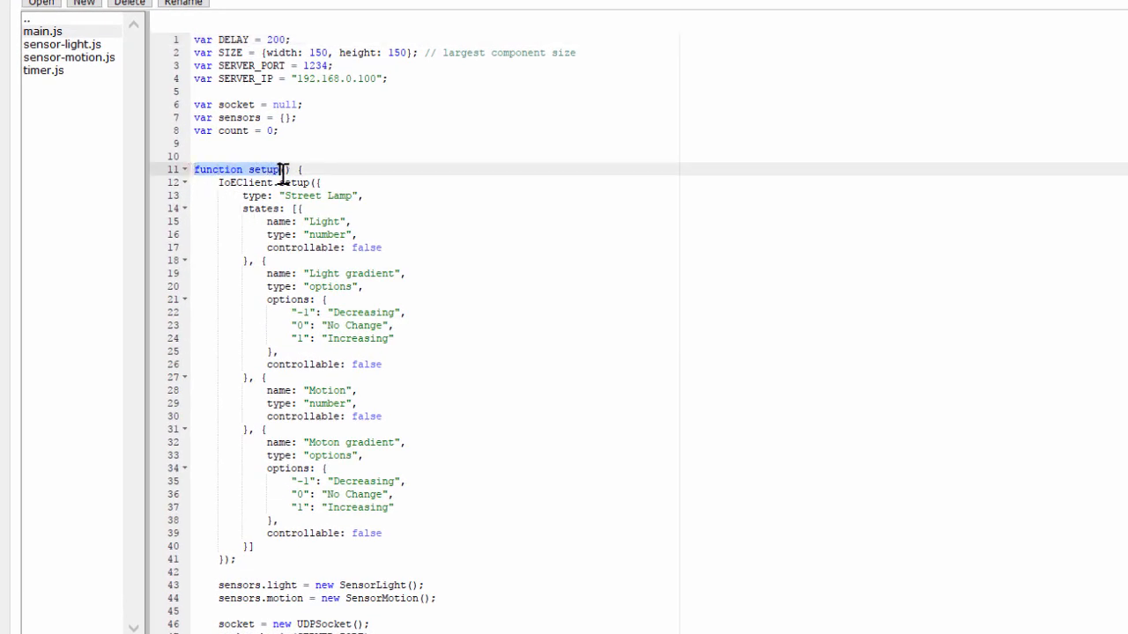
{"action": "left_click_drag", "start_coordinate": [282, 169], "coordinate": [379, 532]}
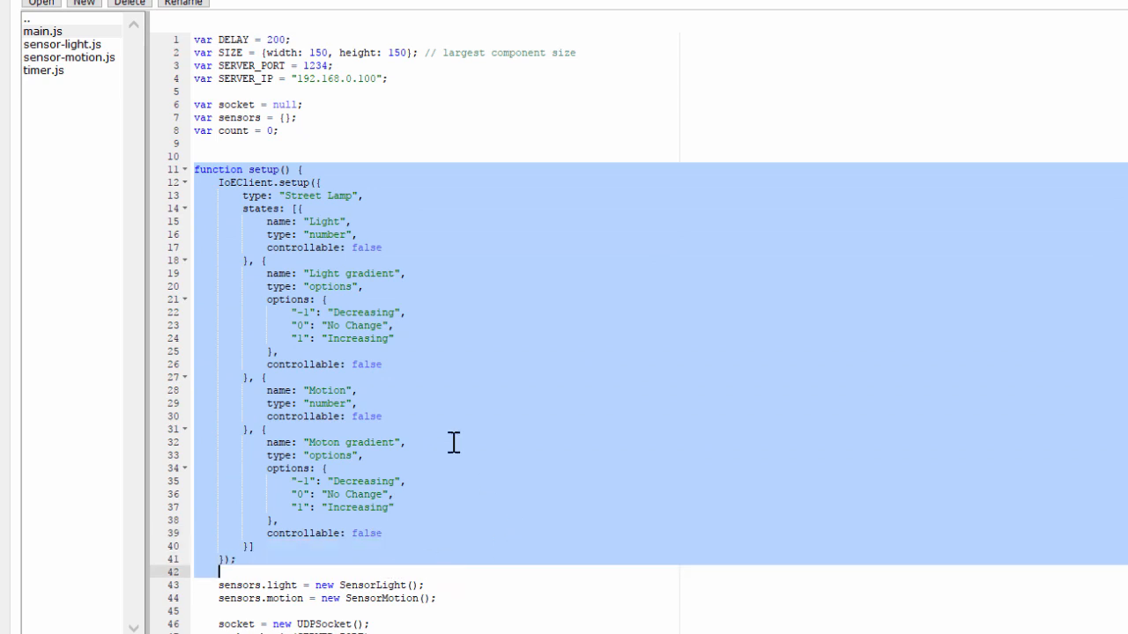
{"action": "mouse_move", "coordinate": [367, 442]}
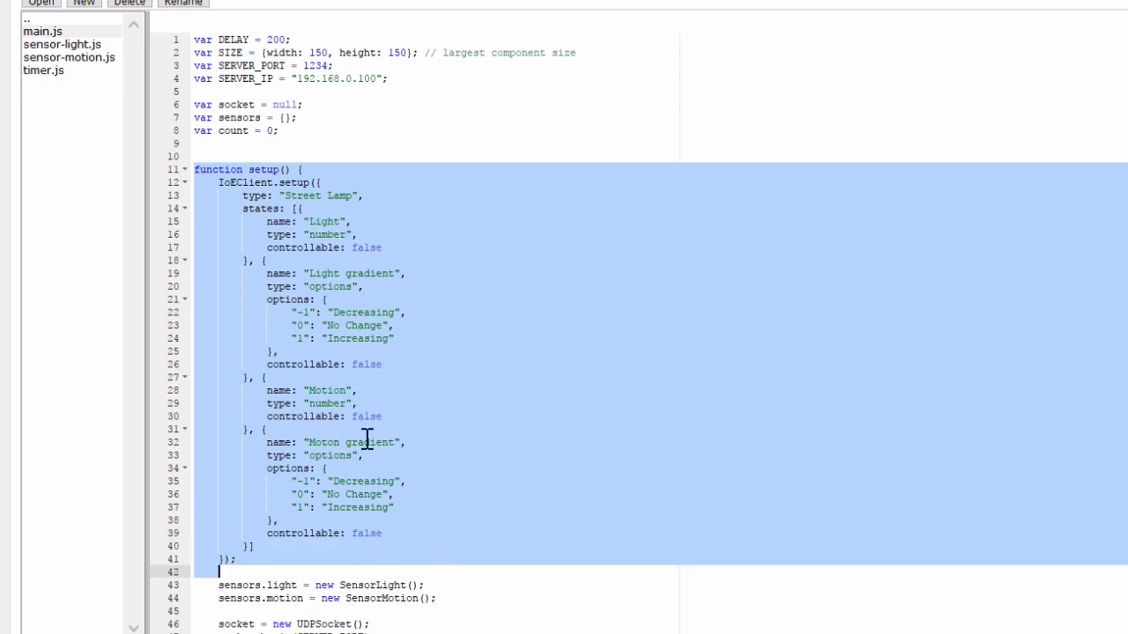
{"action": "mouse_move", "coordinate": [370, 478]}
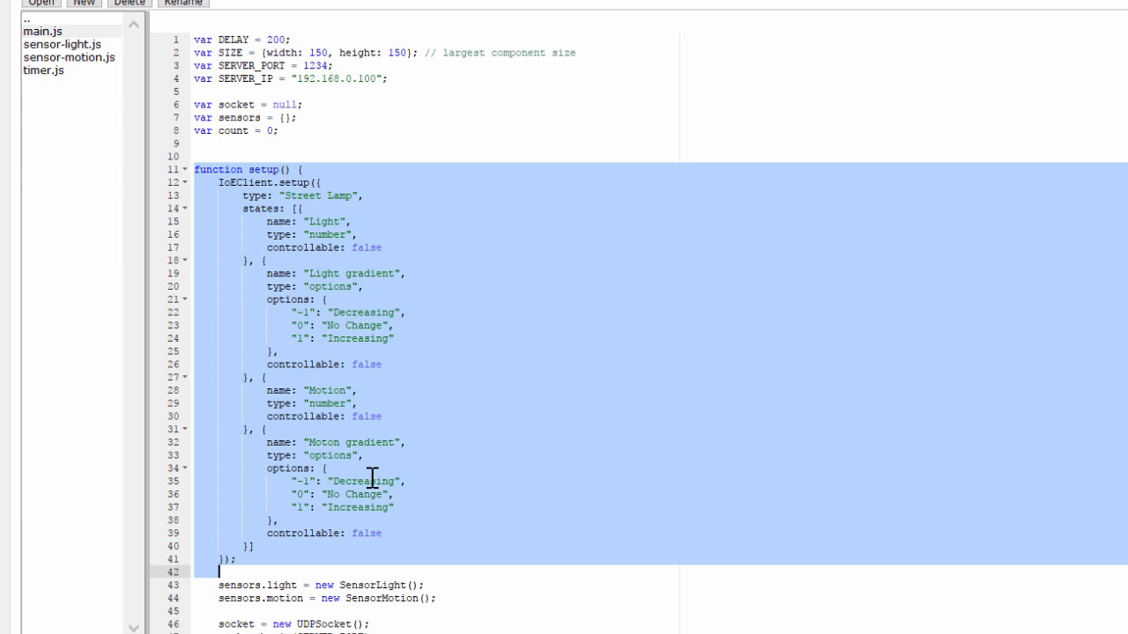
{"action": "scroll", "scroll_direction": "down", "scroll_amount": 3}
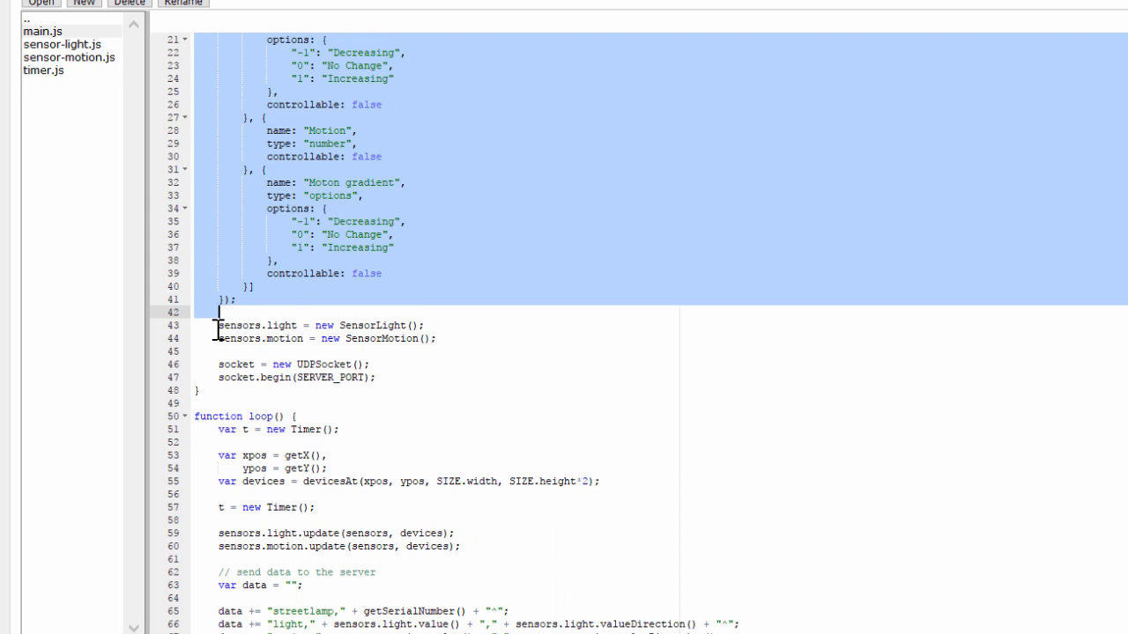
- Scroll main.js down through the loop and sendReport functions reporting to the server
{"action": "scroll", "scroll_direction": "down", "scroll_amount": 3}
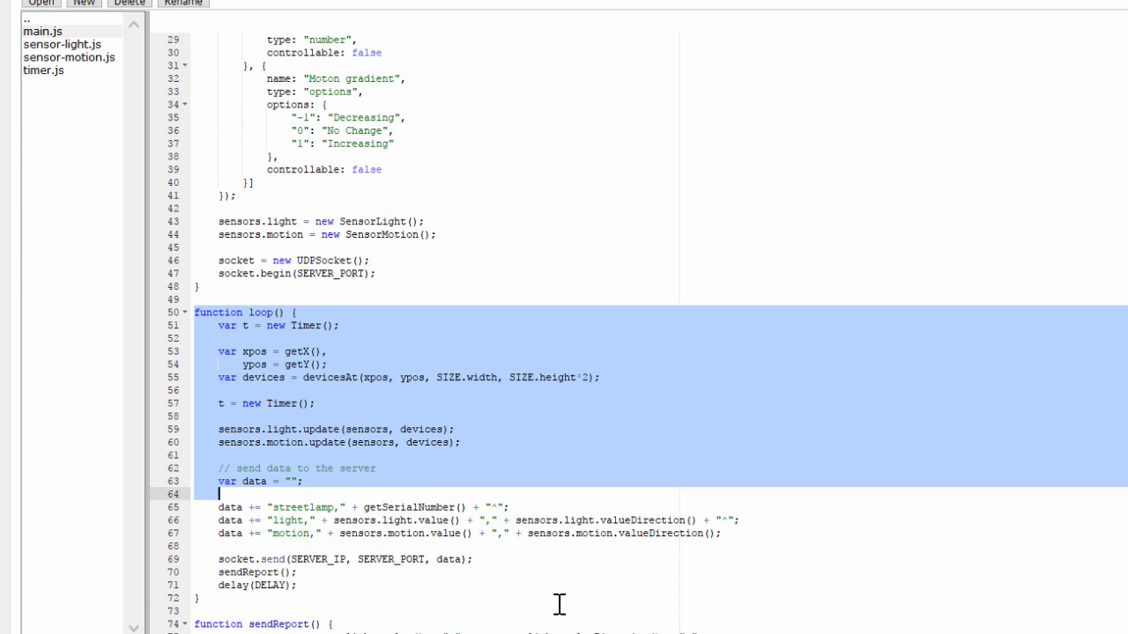
{"action": "scroll", "scroll_direction": "down", "scroll_amount": 3}
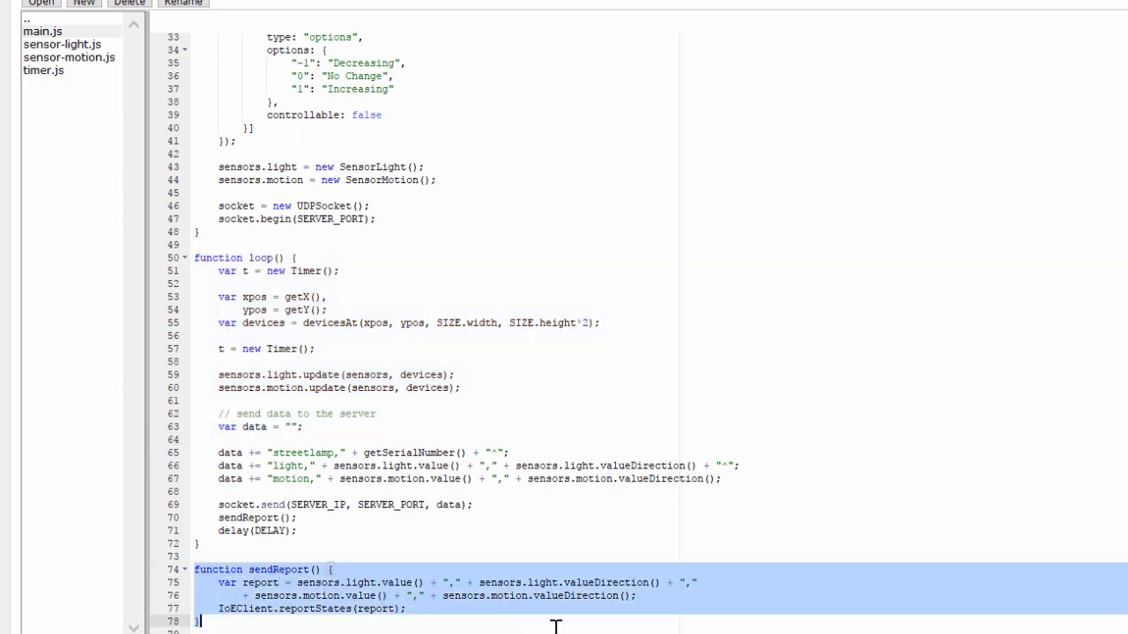
{"action": "mouse_move", "coordinate": [440, 617]}
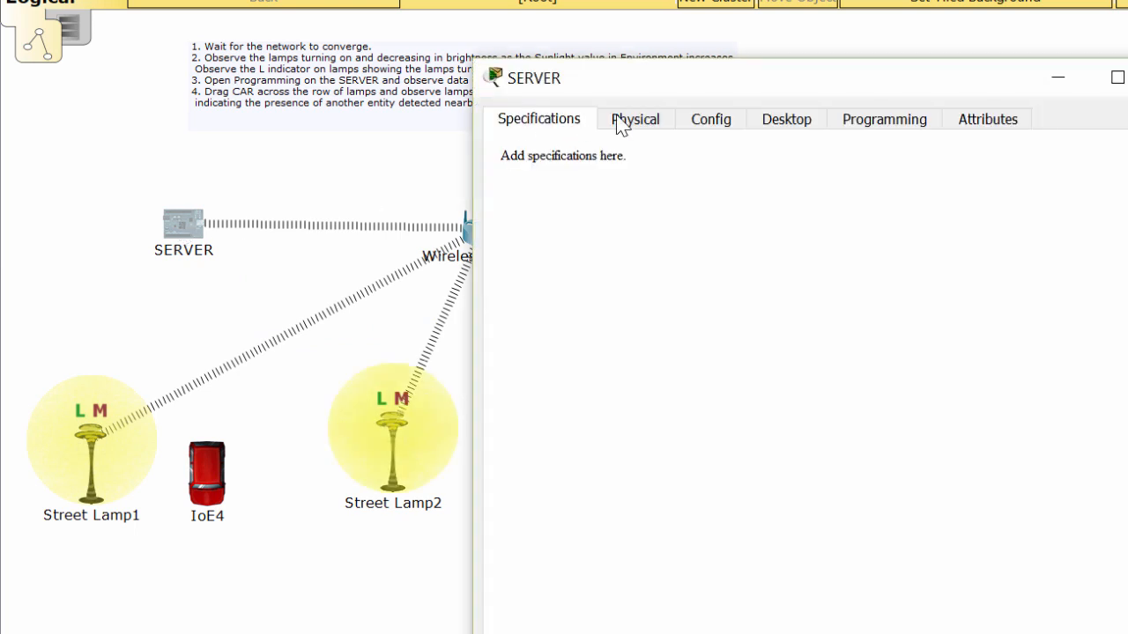
- Show the SERVER's physical modules, then its Data Logger main.js with received lamp readings
{"action": "left_click", "coordinate": [635, 120]}
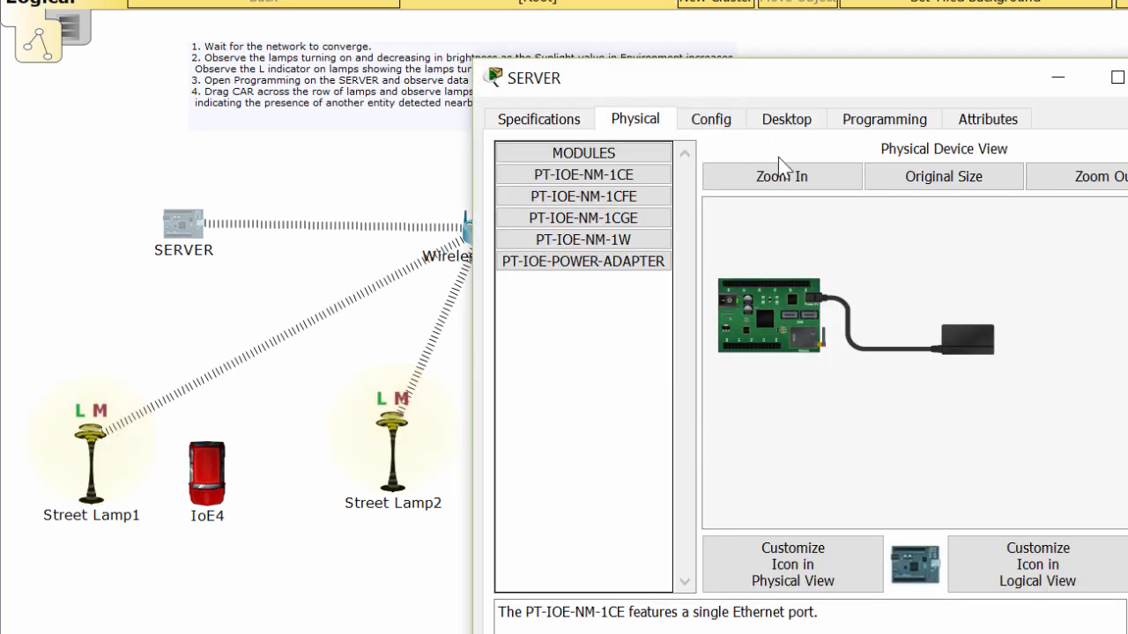
{"action": "left_click", "coordinate": [882, 120]}
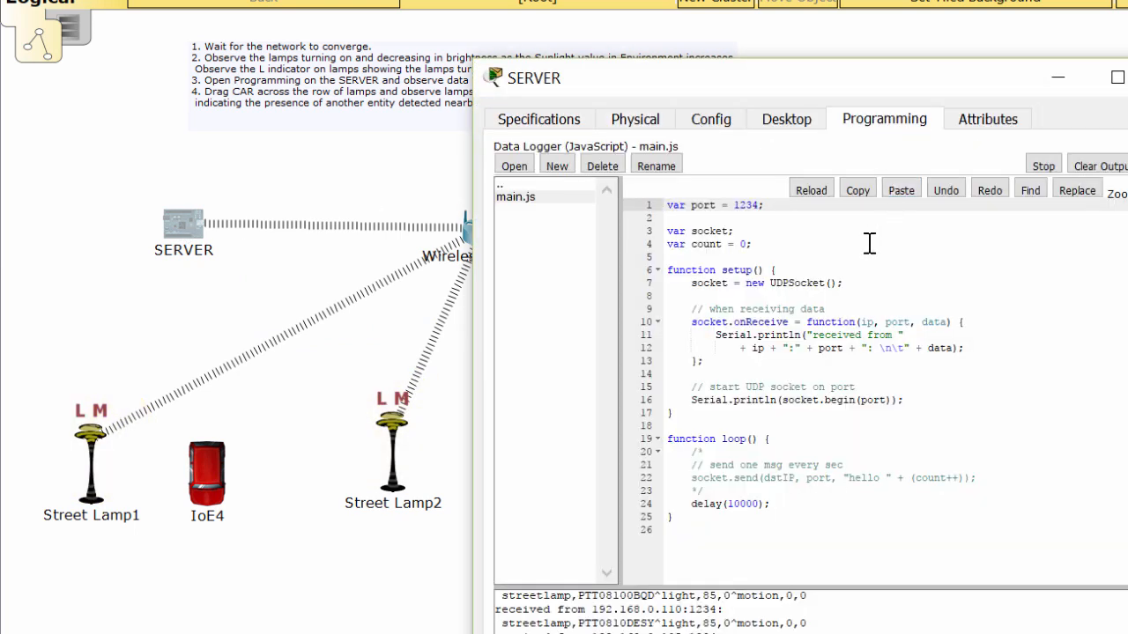